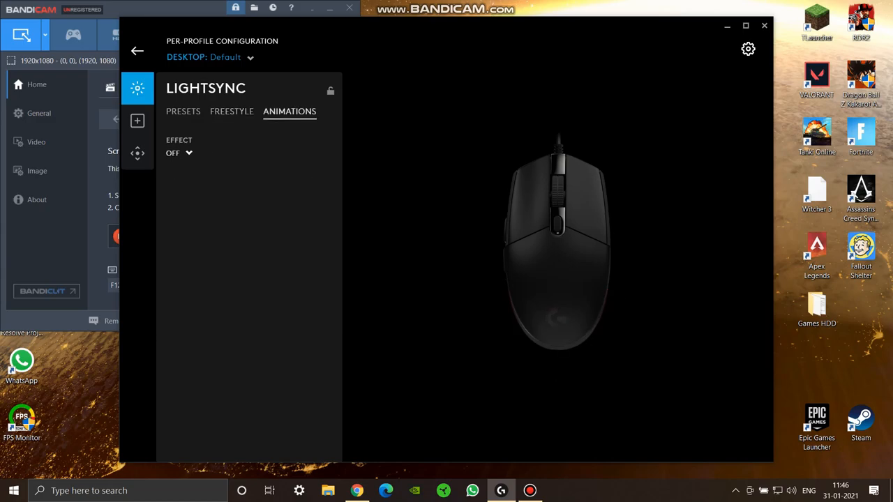
Step: Try the Red White and Blue, then Ocean Wave animations, and switch to preset lighting effects
left_click(176, 152)
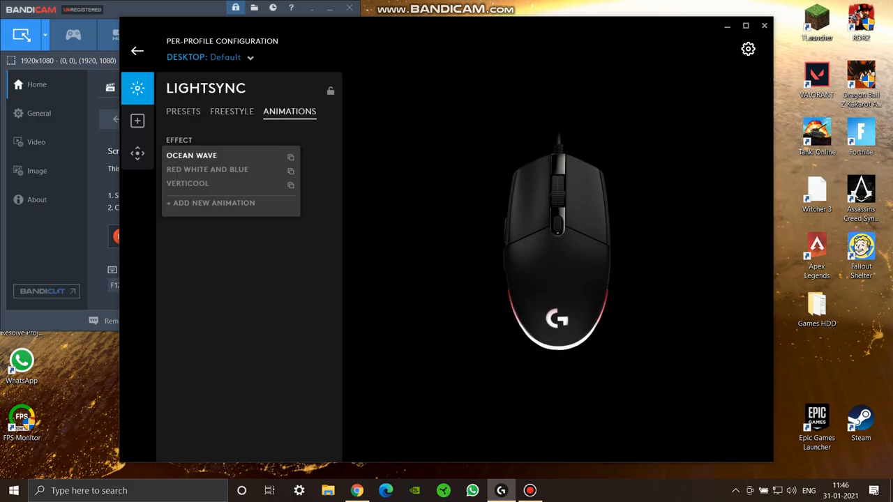
left_click(188, 183)
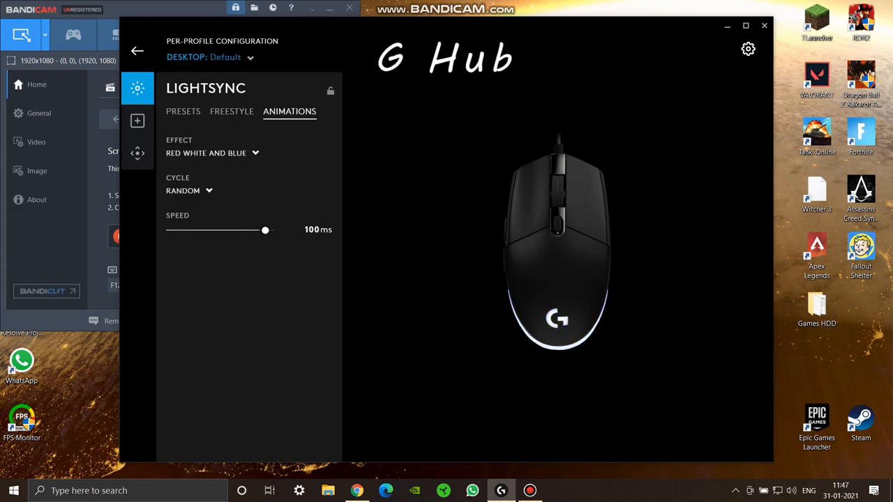
left_click(213, 152)
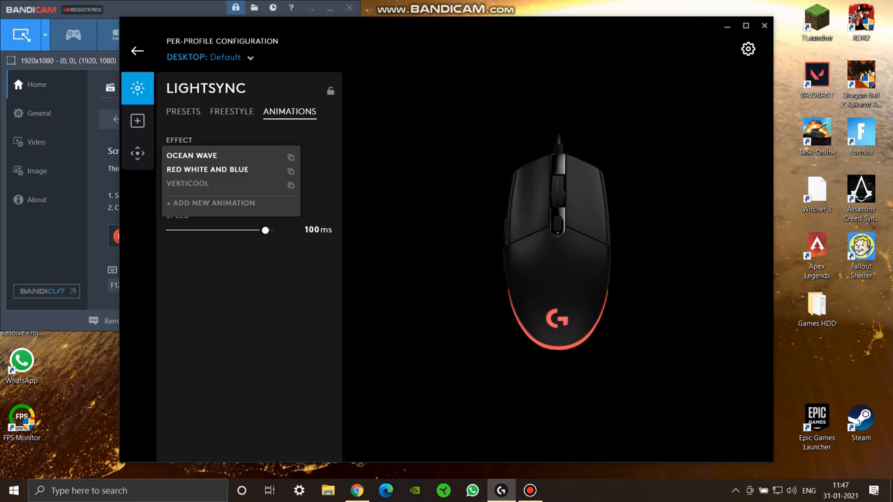
left_click(192, 155)
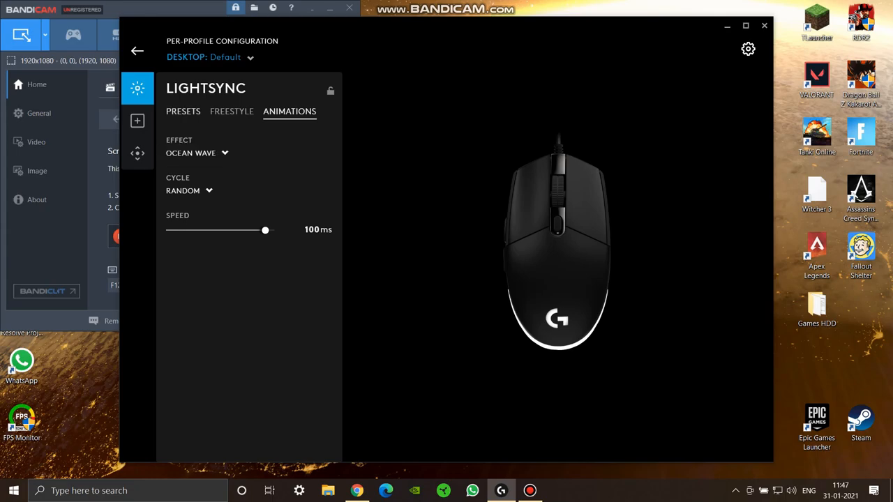
left_click(182, 111)
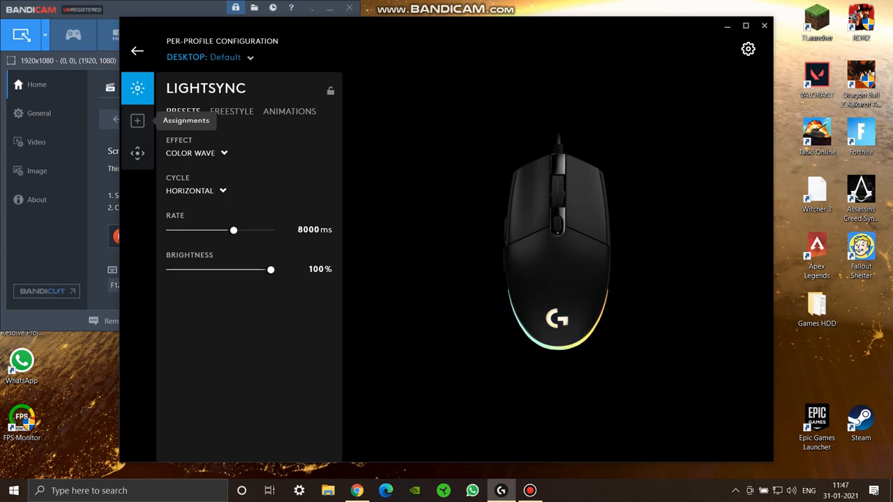
Step: View the System controls in the mouse button assignments, then bring up DPI sensitivity settings
left_click(138, 121)
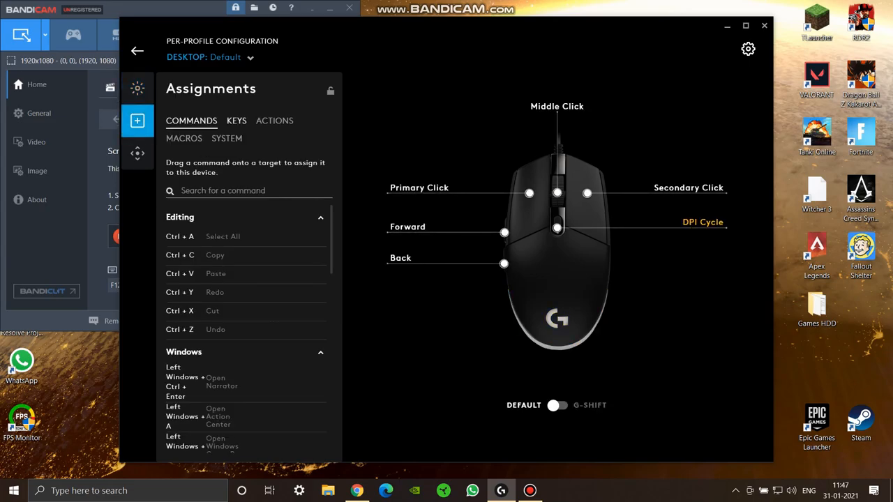
left_click(227, 138)
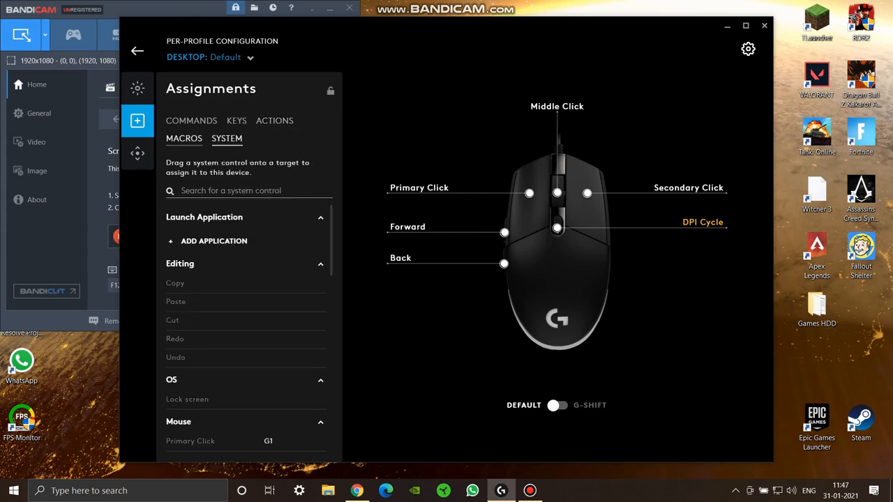
left_click(137, 153)
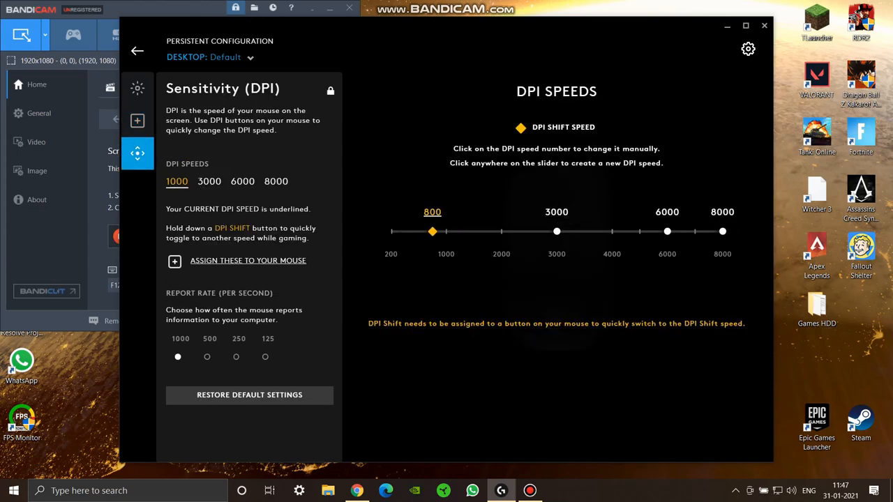
Step: Raise the lowest DPI speed from 800 to 1000 and make 3000 the current speed
left_click_drag(432, 231, 446, 231)
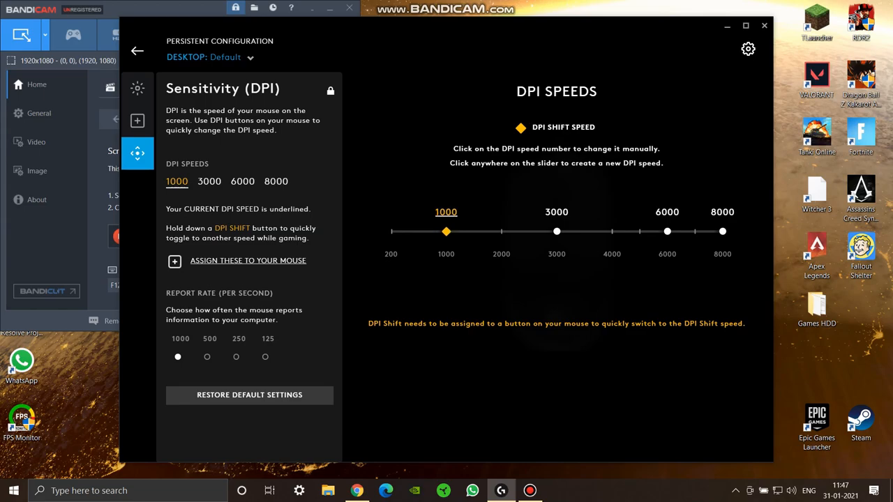
left_click(557, 212)
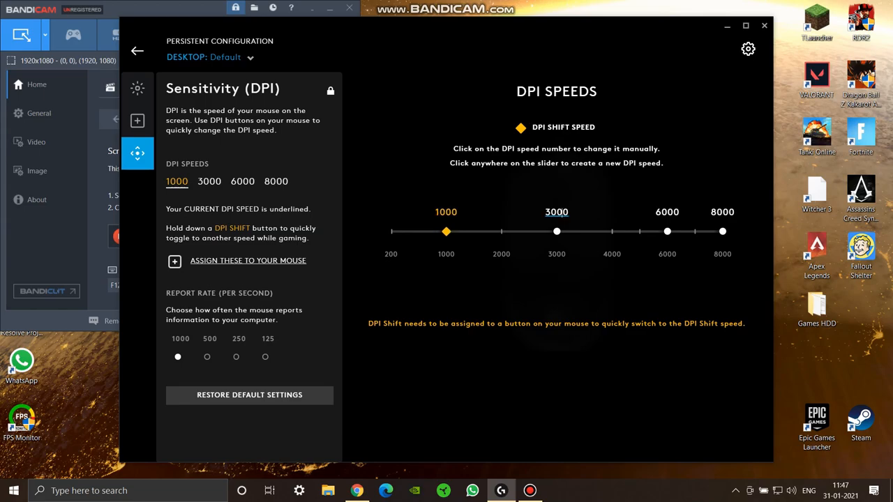
left_click(208, 181)
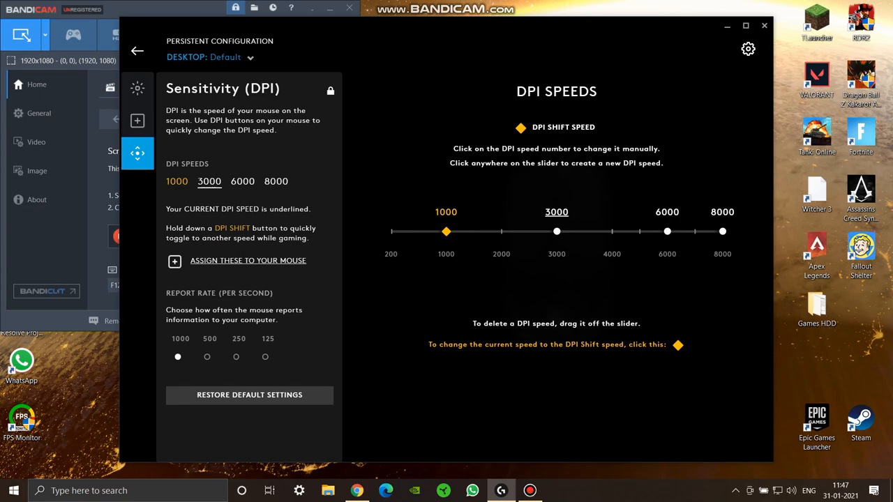